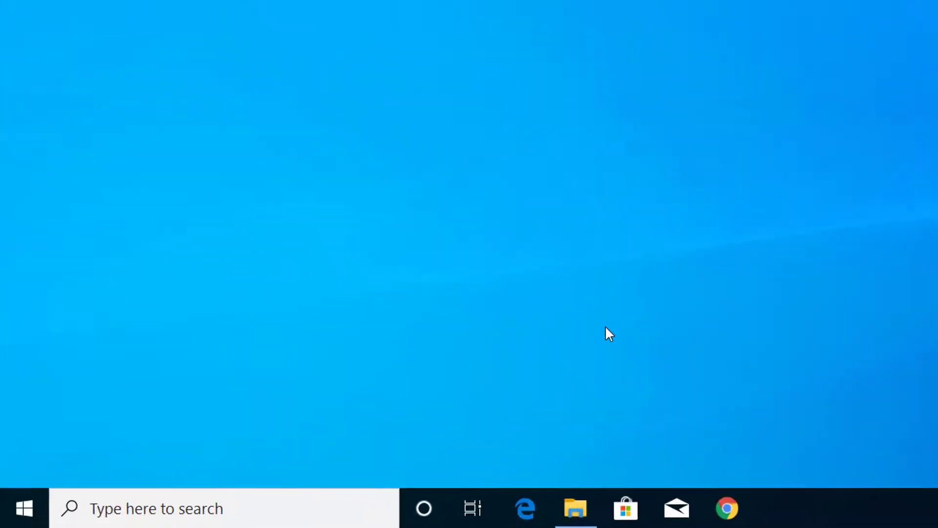
Launch File Explorer and show This PC with its drives
click(574, 508)
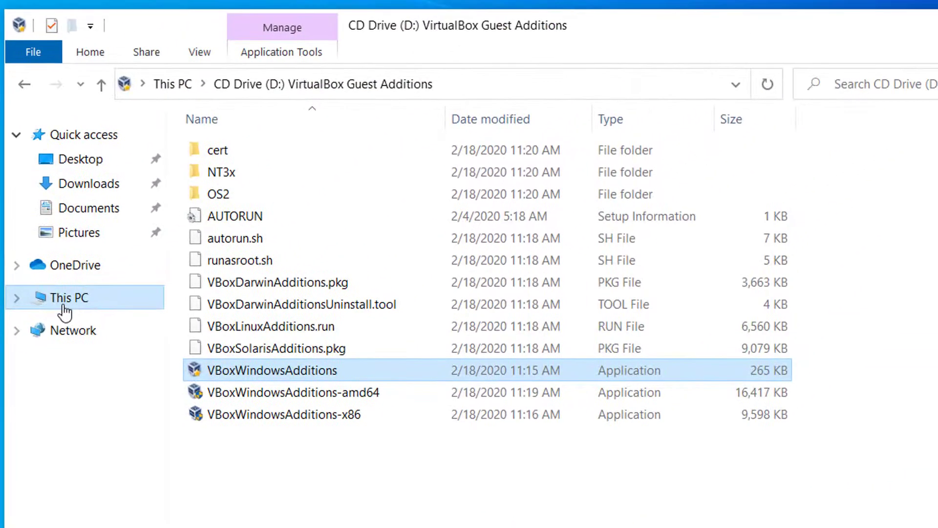
click(68, 297)
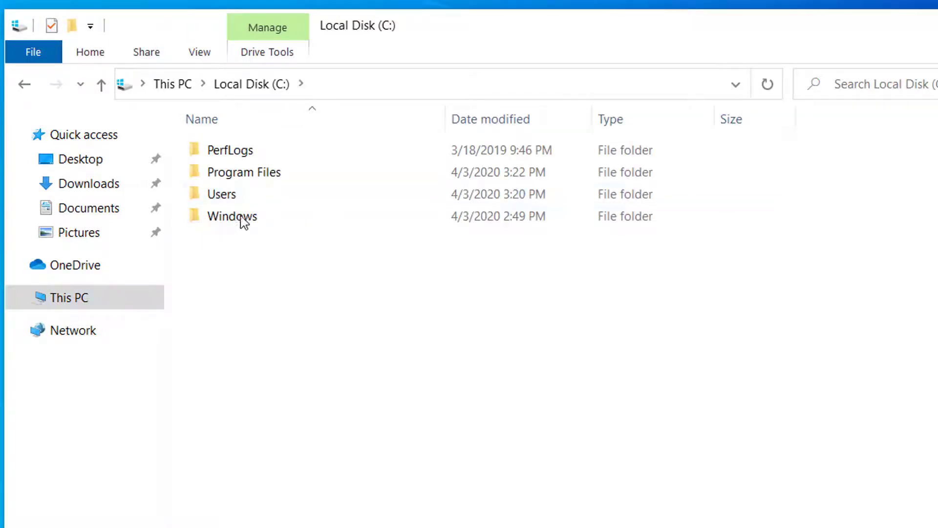
Navigate into Windows, then System32, then the config folder on the C drive
double_click(230, 215)
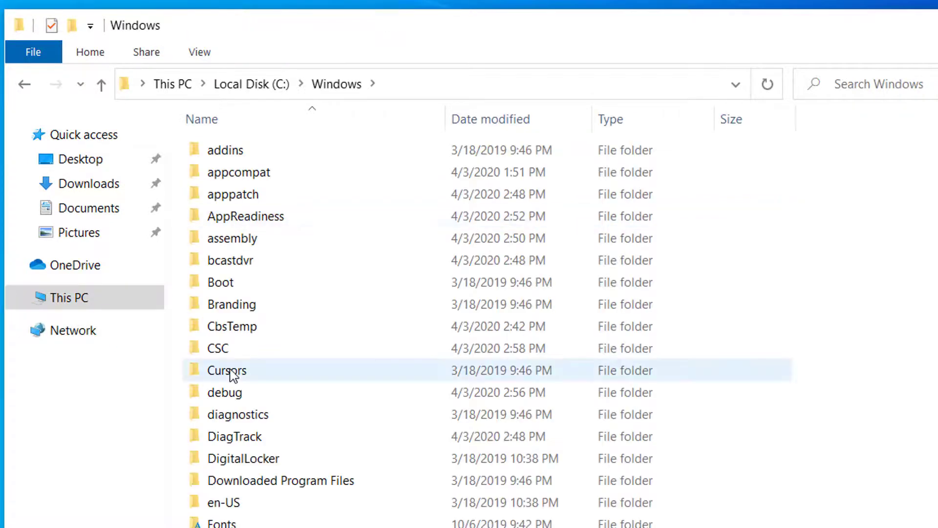
scroll(down, 3)
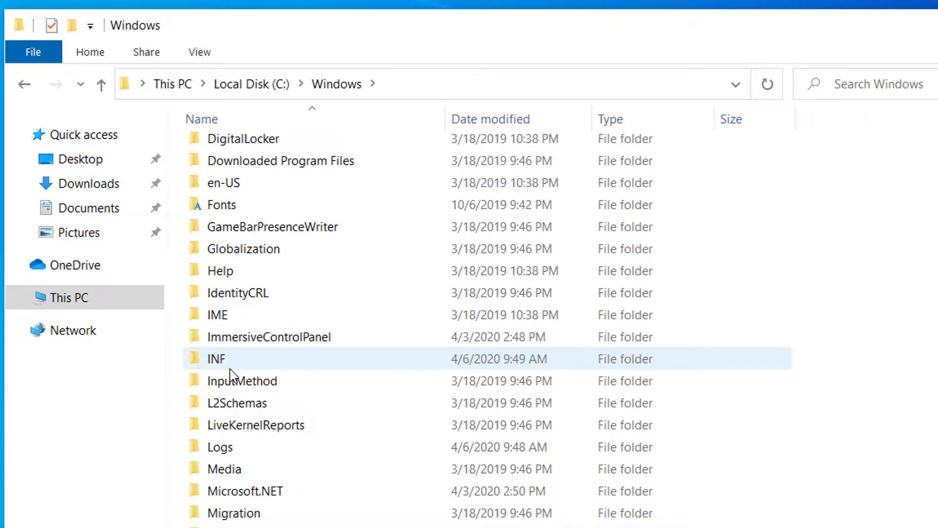
scroll(down, 3)
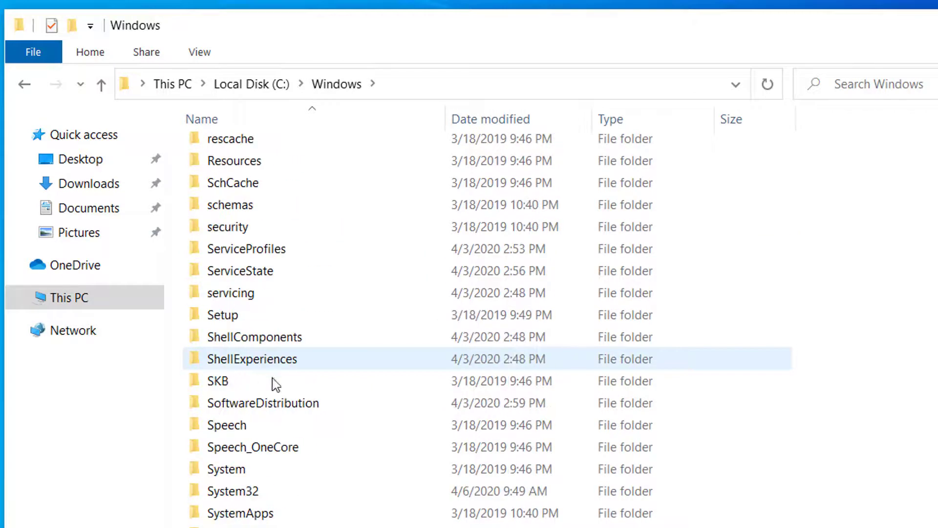
click(232, 491)
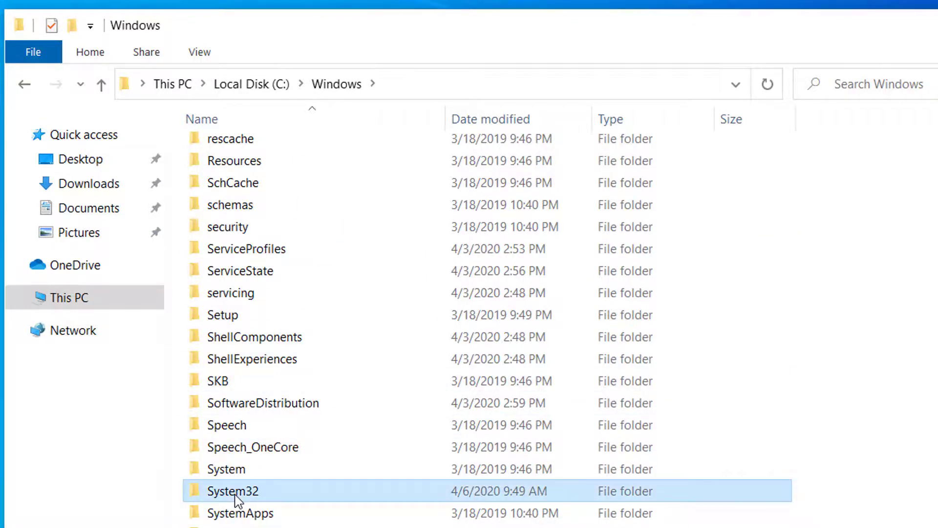
double_click(232, 491)
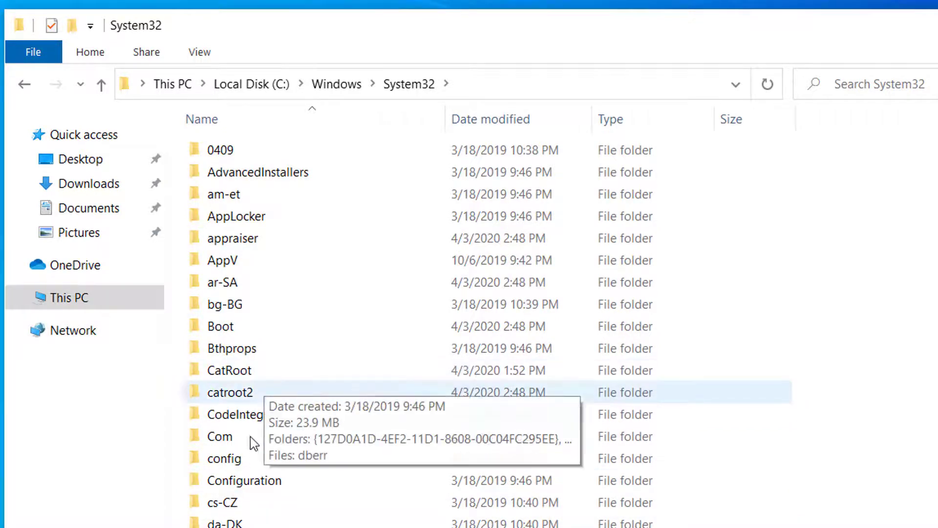
double_click(225, 457)
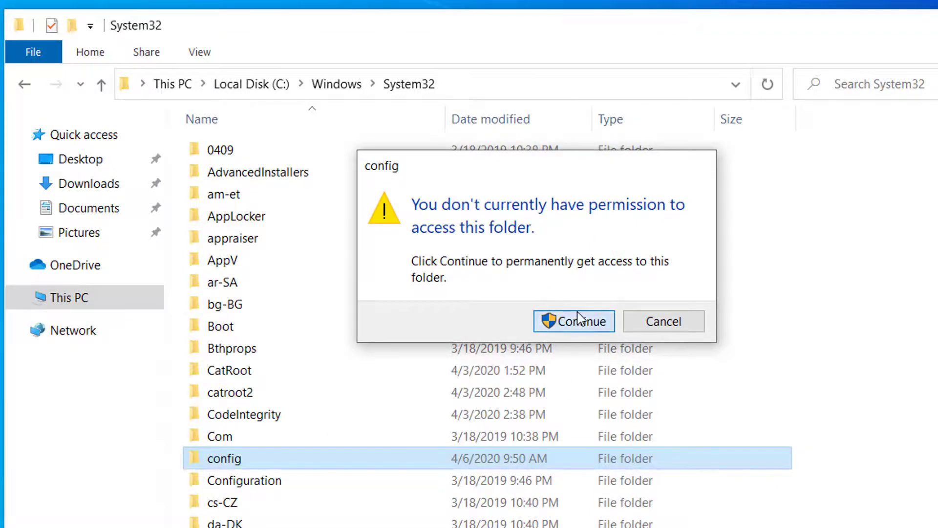
Grant access to config and systemprofile, reaching the folder that holds only AppData
click(573, 322)
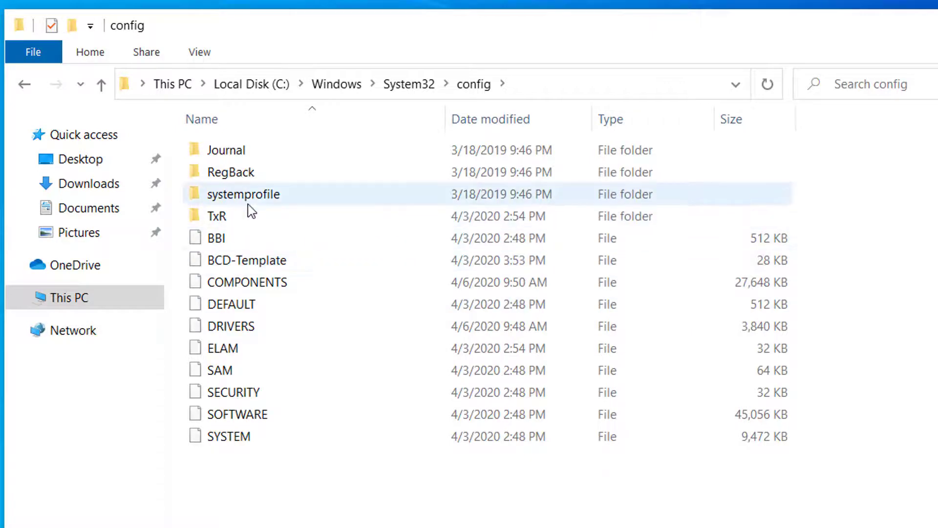
double_click(243, 193)
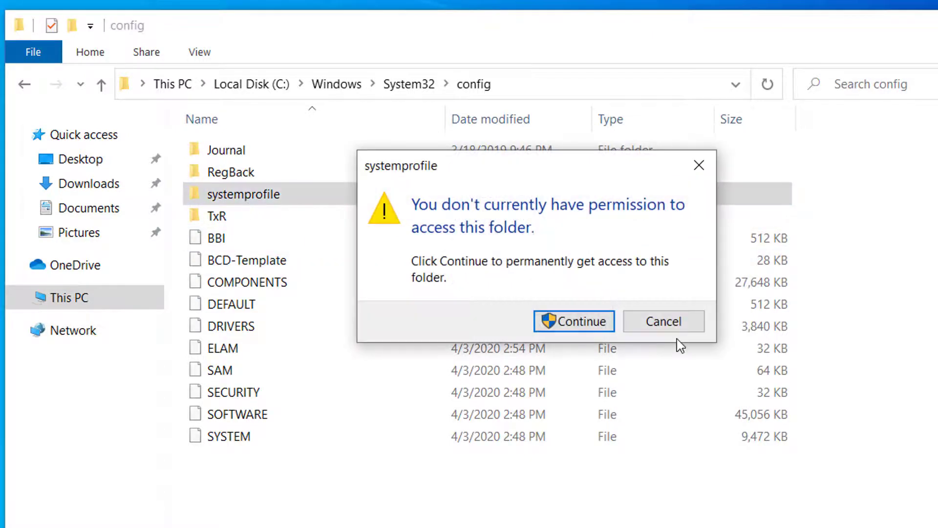
click(573, 322)
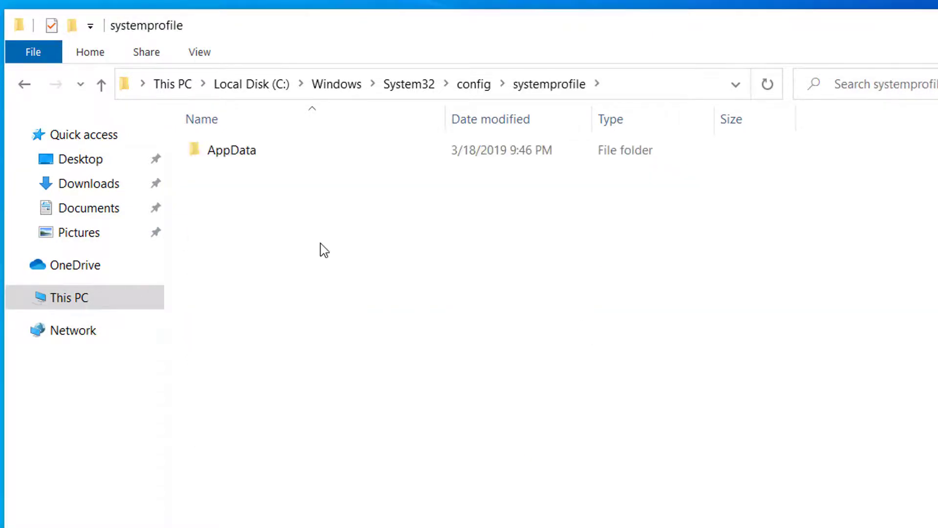
mouse_move(297, 310)
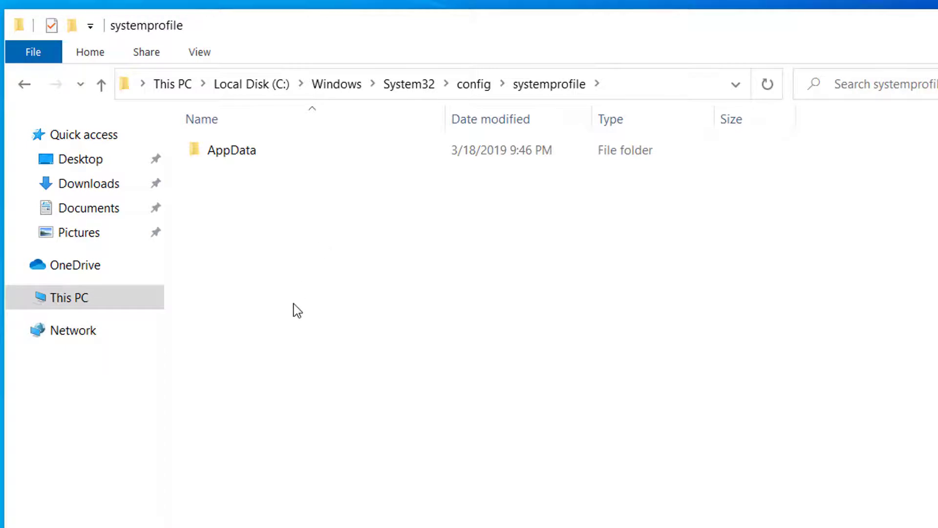
right_click(297, 309)
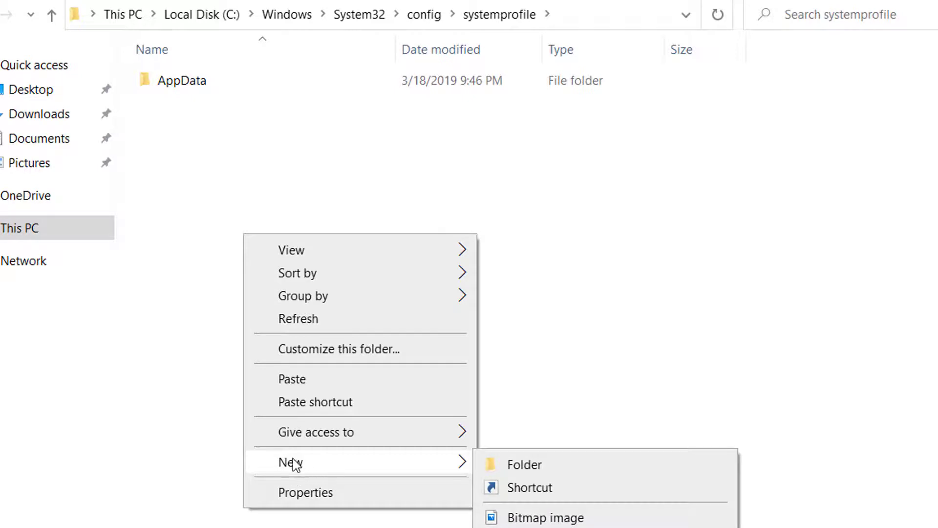
Create a new folder in systemprofile and name it 'Desktop'
click(524, 464)
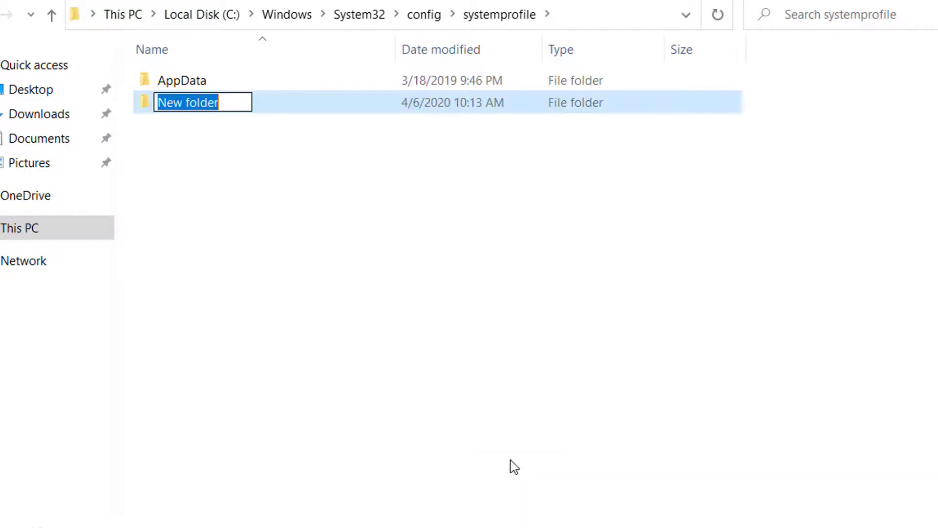
text(Des)
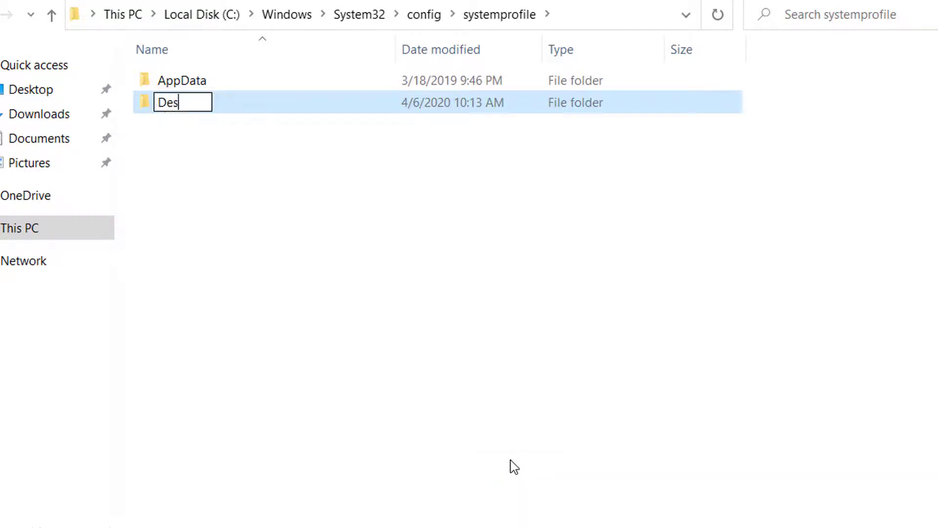
text(ktop)
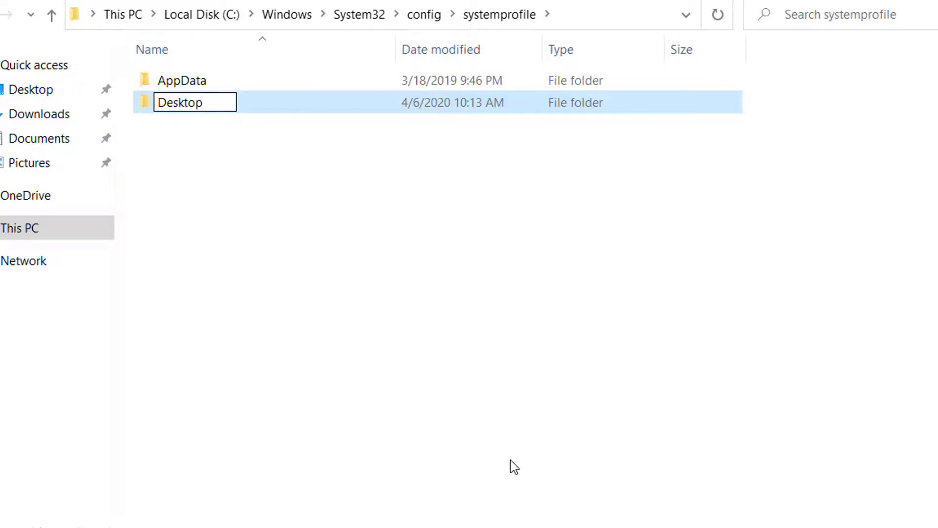